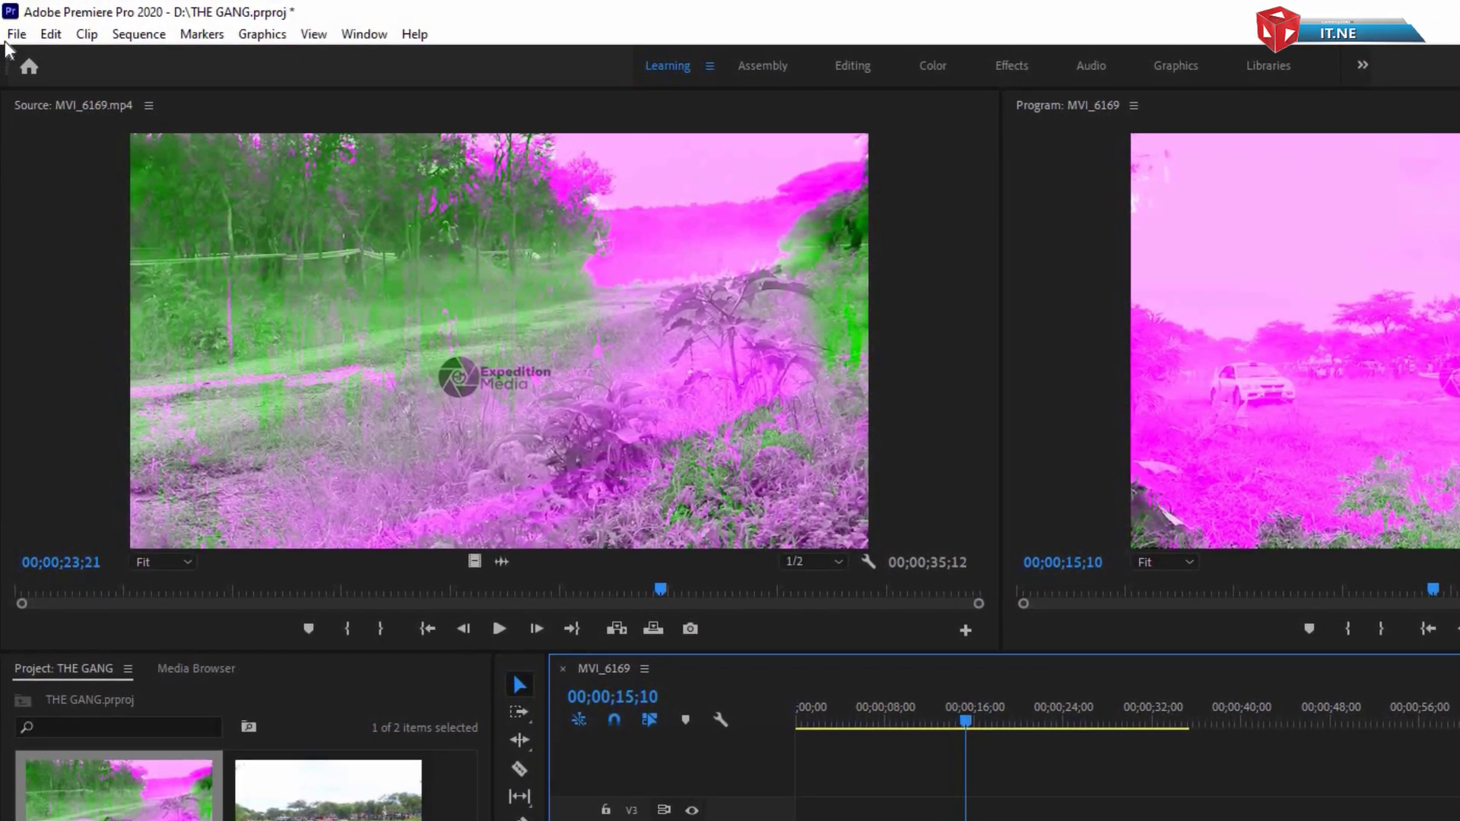
# Reach the Project Settings options from the File menu while the preview glitches pink and green
pyautogui.click(16, 33)
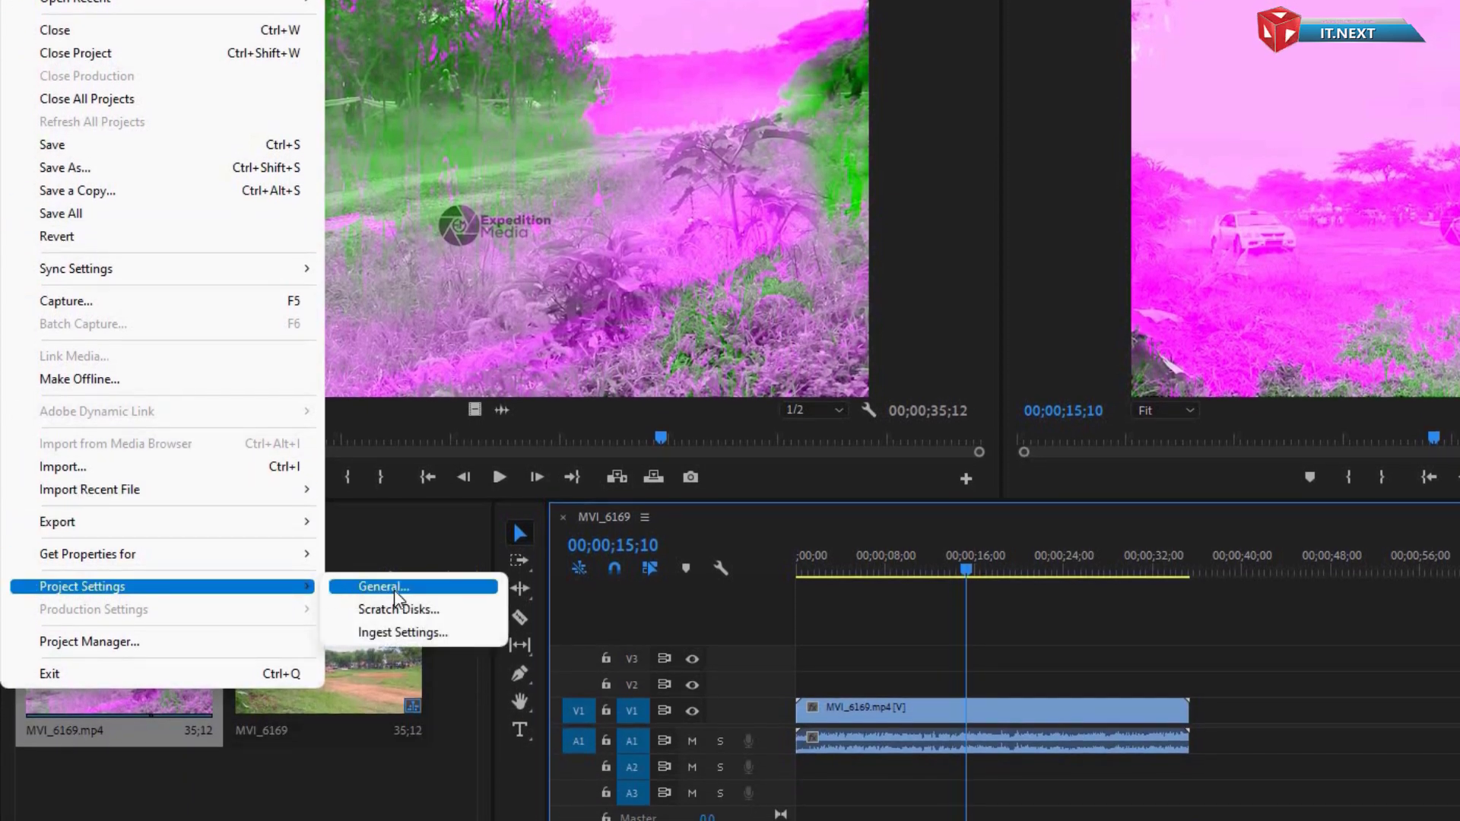
# Choose Mercury Playback Engine Software Only as the renderer in General project settings
pyautogui.click(382, 585)
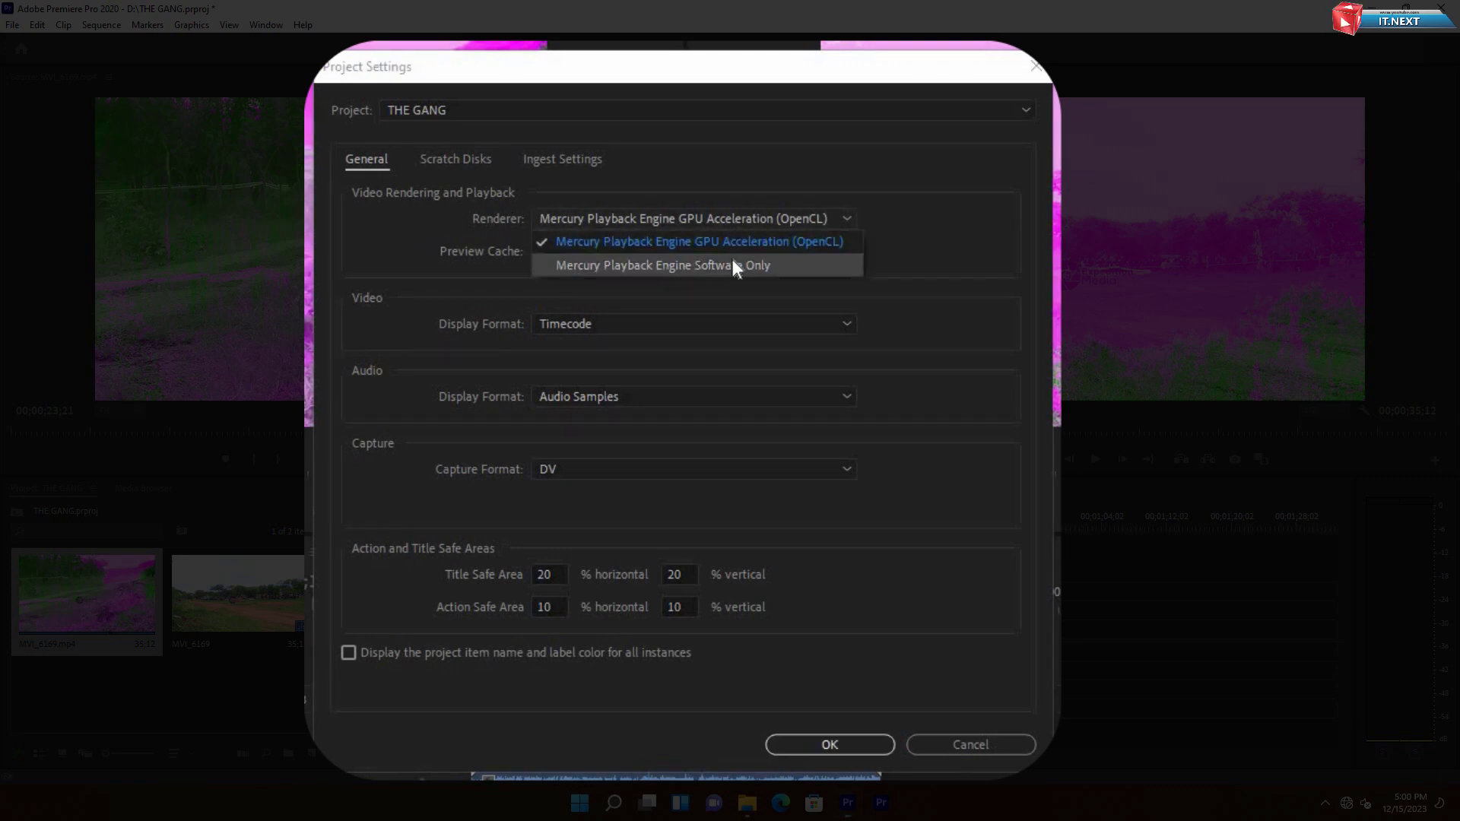
pyautogui.click(656, 265)
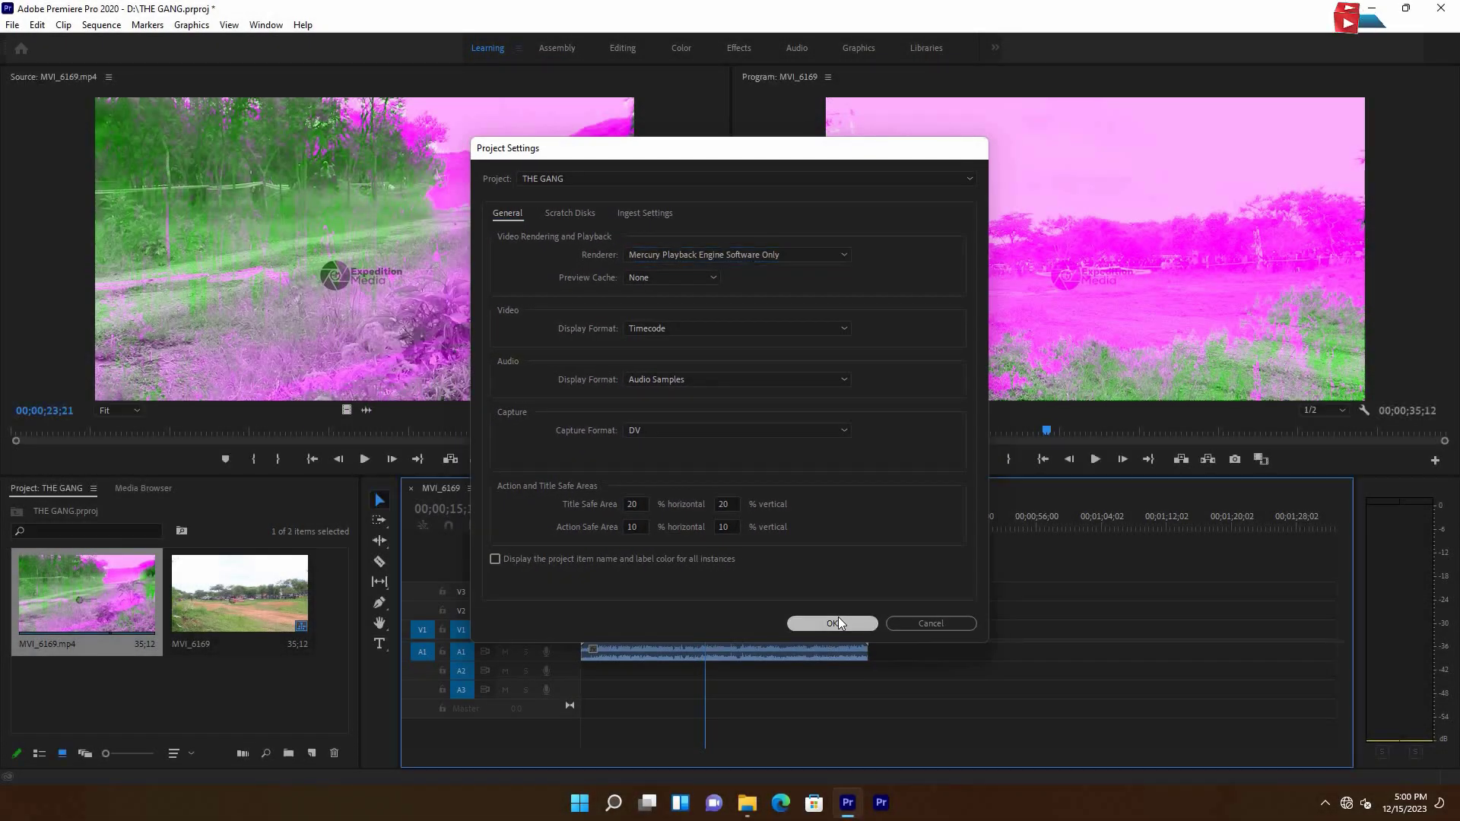
# Confirm the renderer change and play the sequence from the start to verify clean colours
pyautogui.click(830, 624)
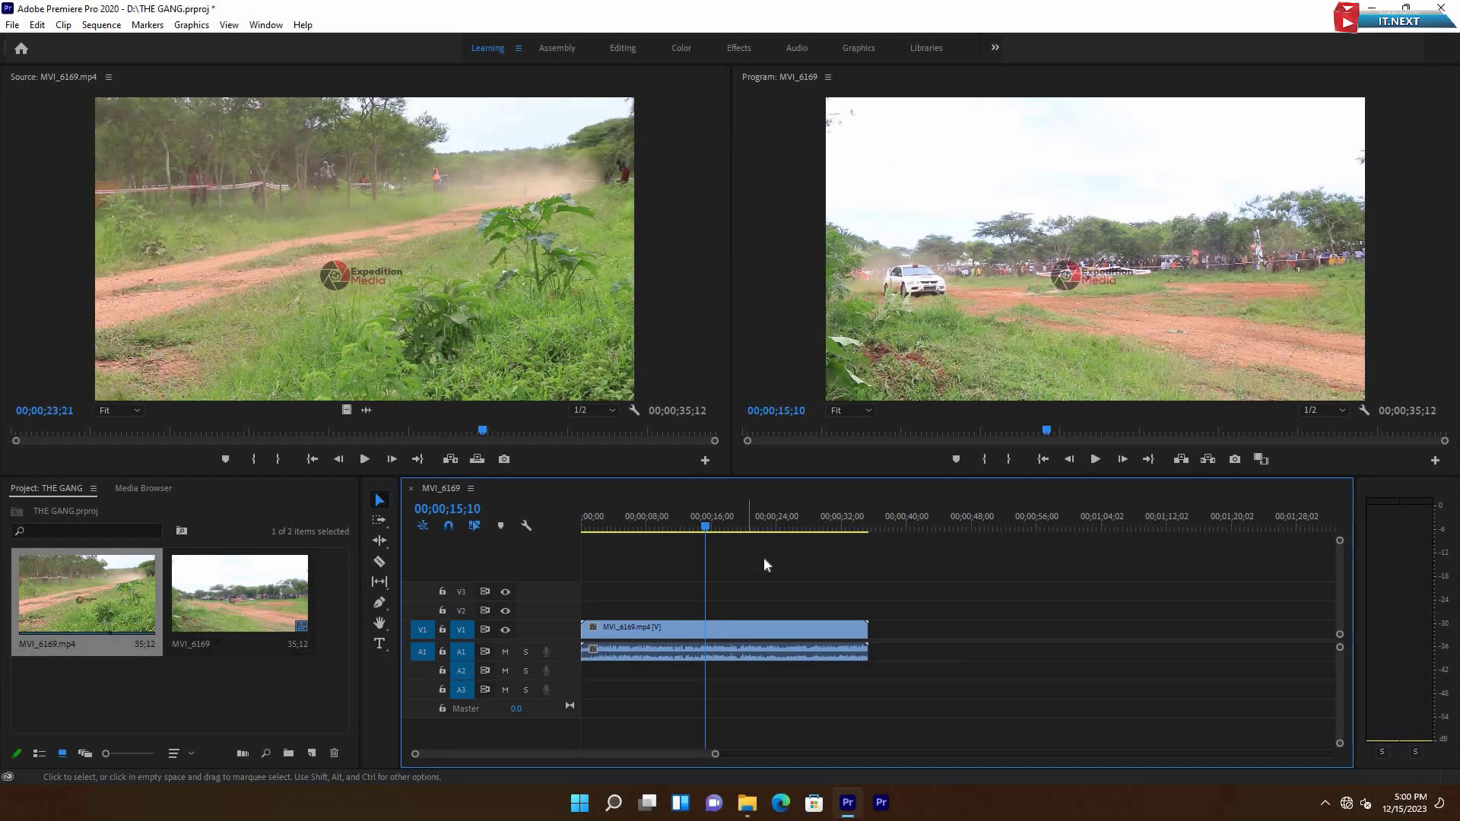
pyautogui.click(633, 526)
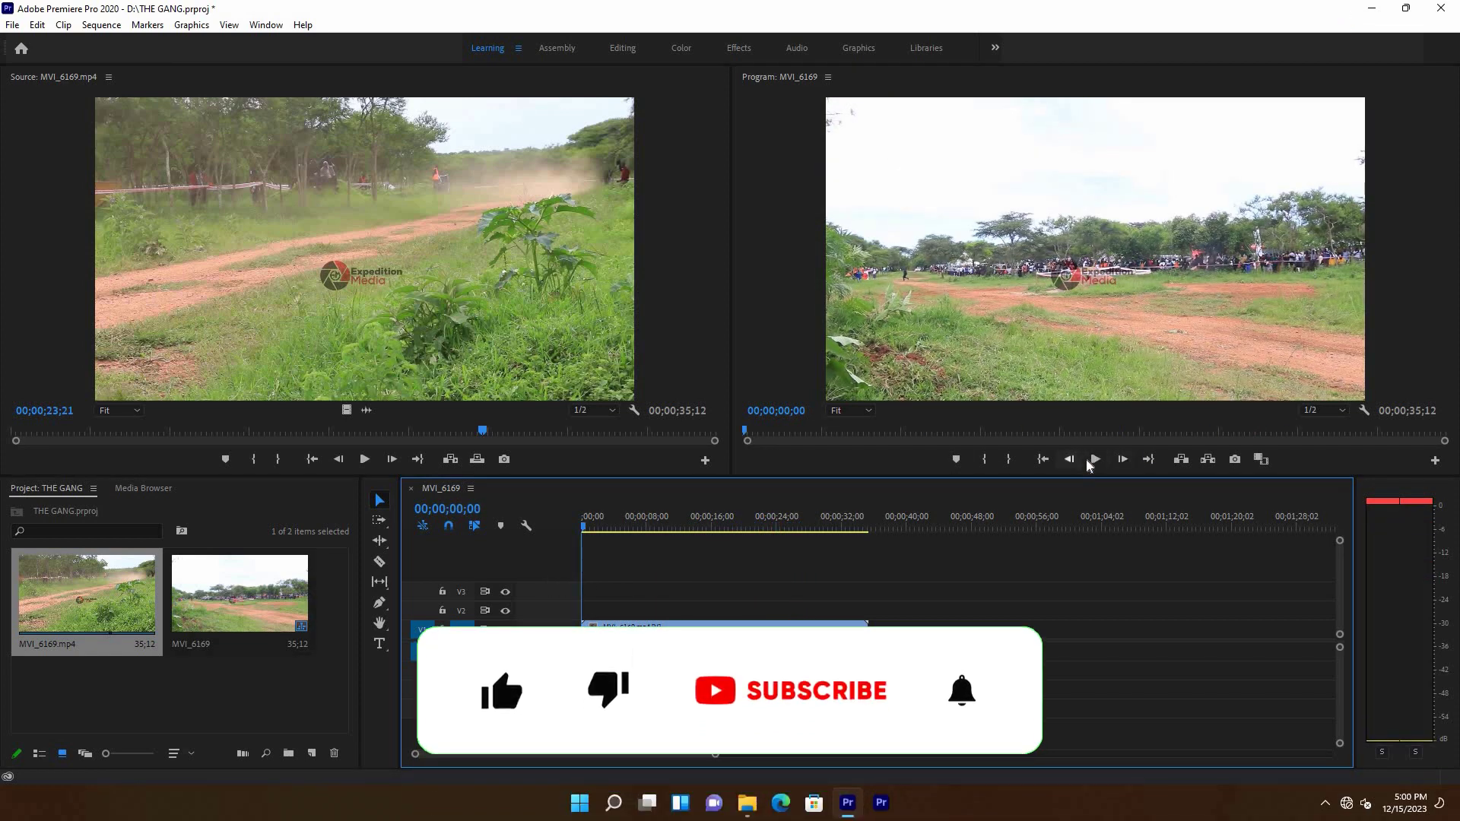
pyautogui.click(1093, 458)
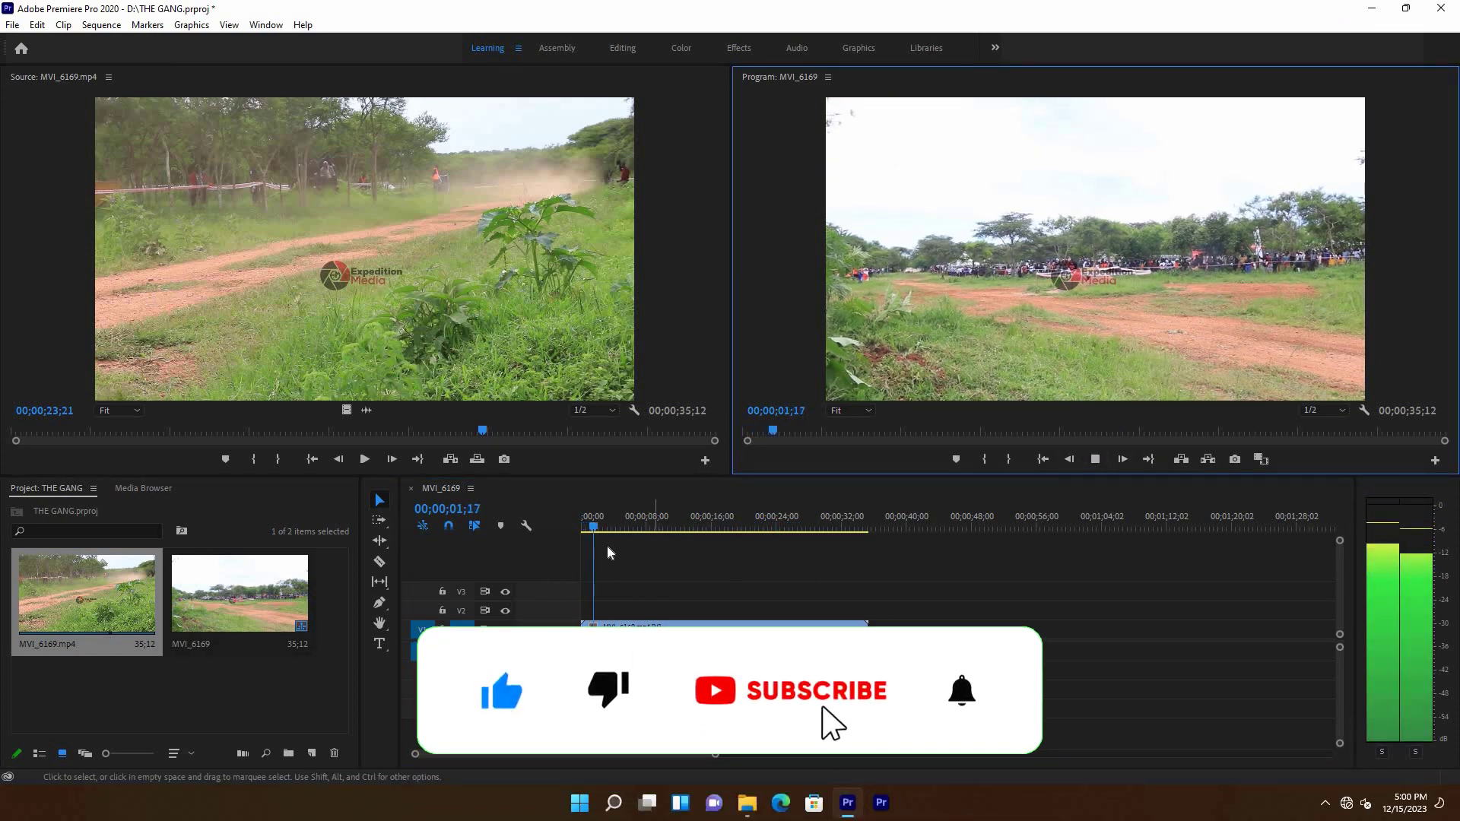